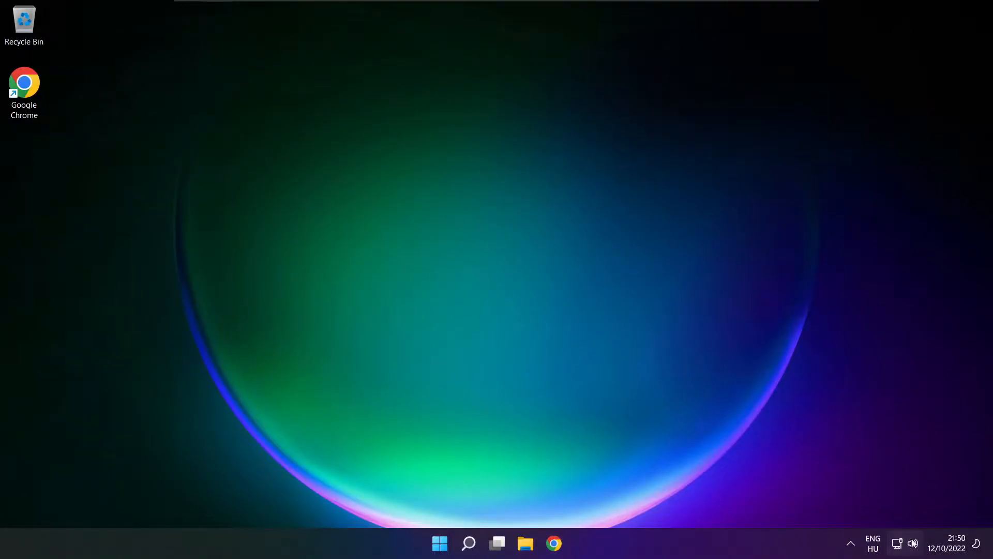
# Pick Speakers (High Definition Audio Device) from the Quick Settings audio device list
pyautogui.click(907, 543)
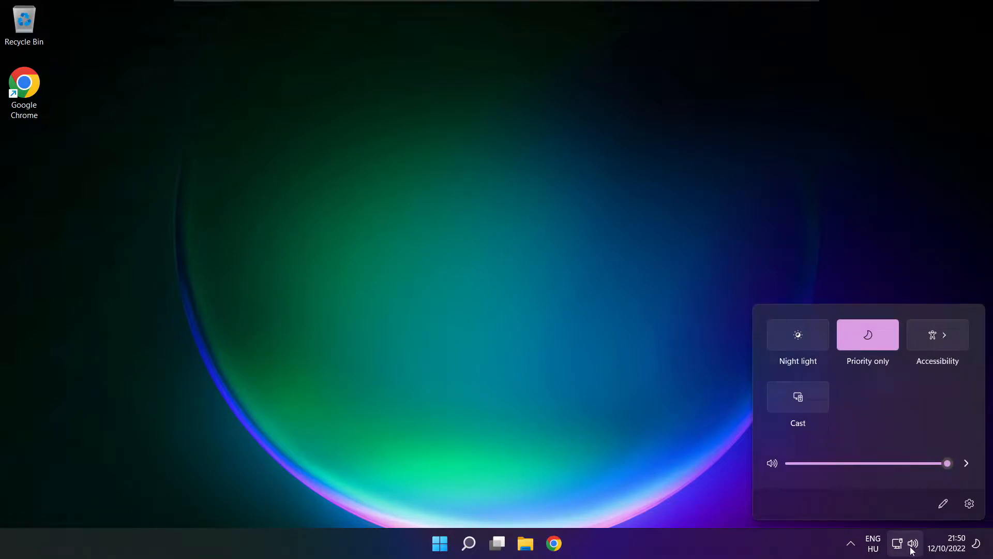
pyautogui.moveTo(966, 463)
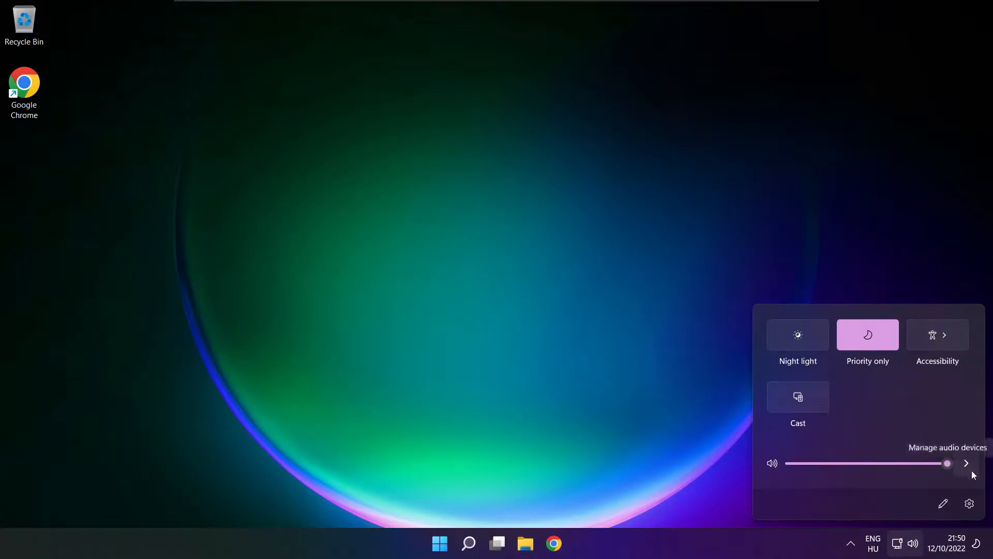
pyautogui.click(966, 463)
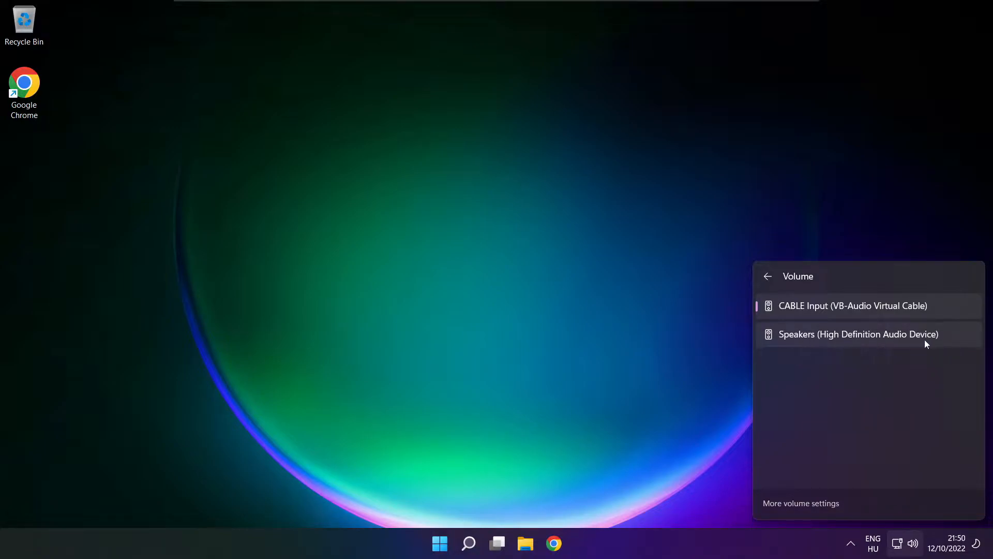
pyautogui.click(858, 333)
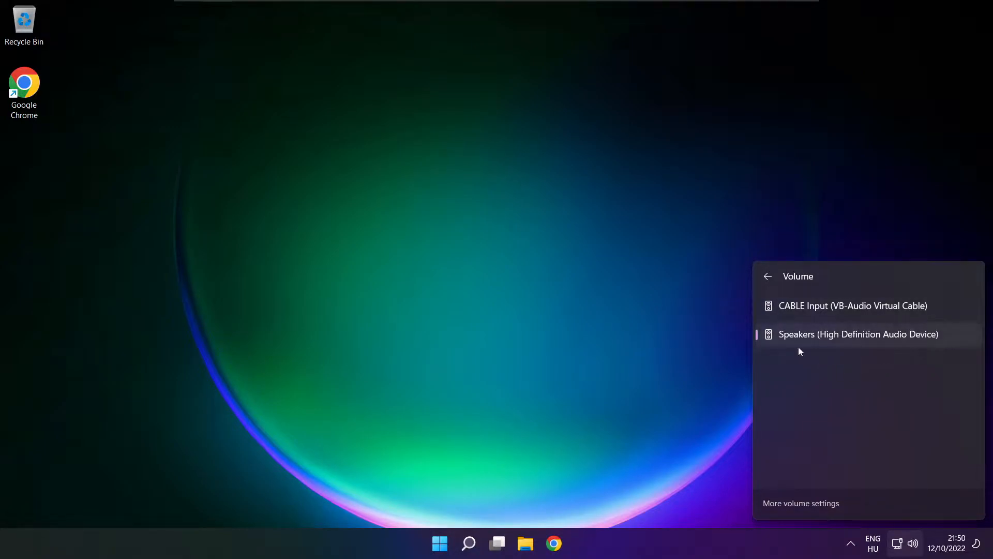
pyautogui.moveTo(817, 399)
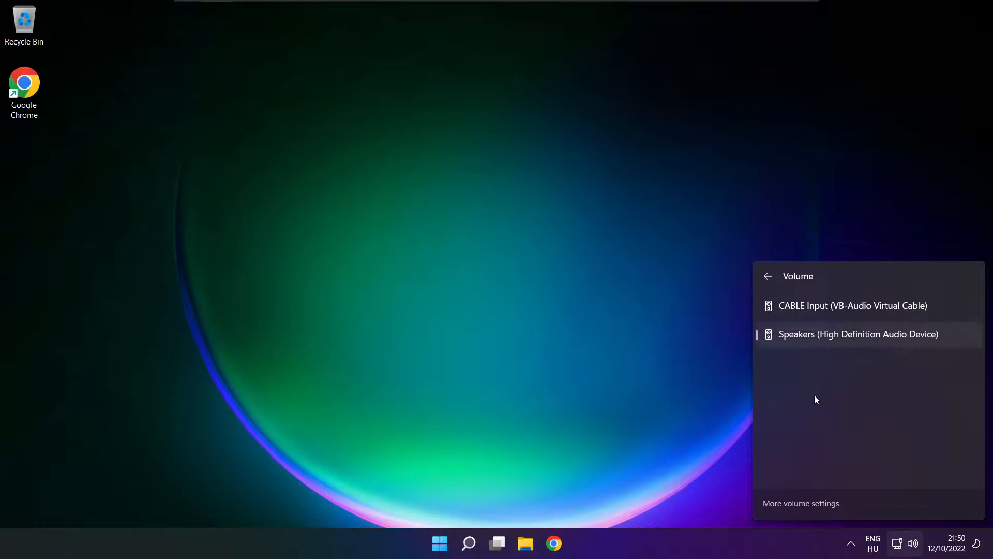
pyautogui.moveTo(526, 306)
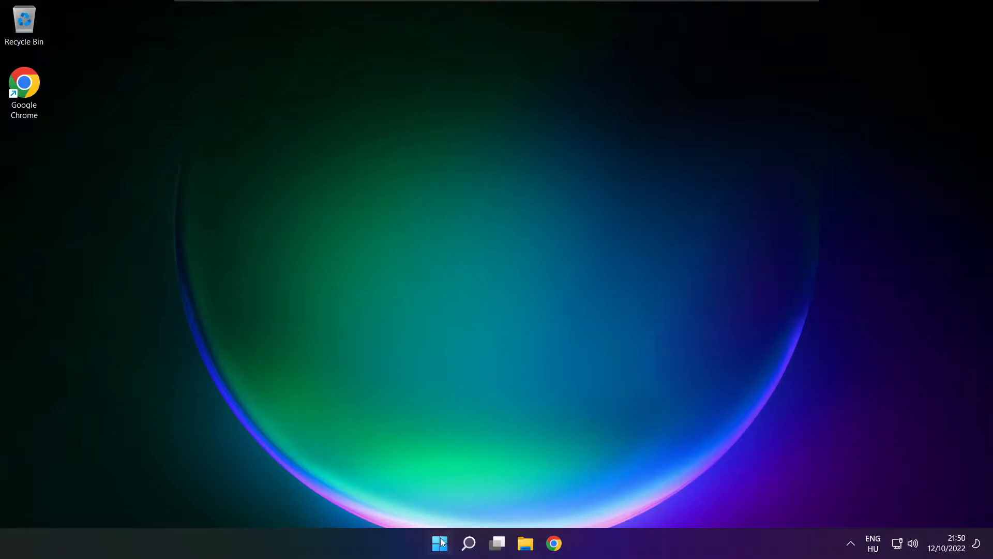
# Reach the Sound settings page through Quick Settings' More volume settings link
pyautogui.click(439, 543)
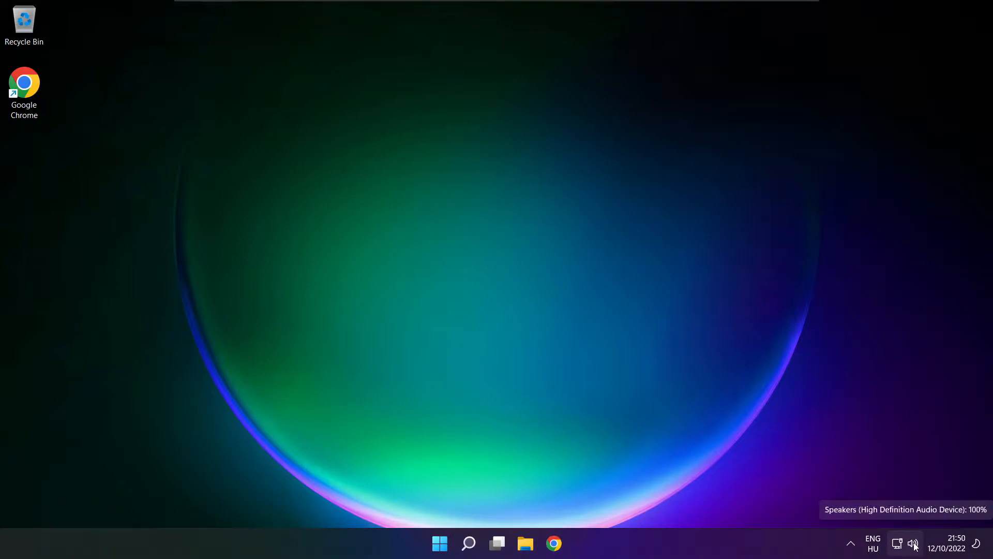
pyautogui.click(913, 543)
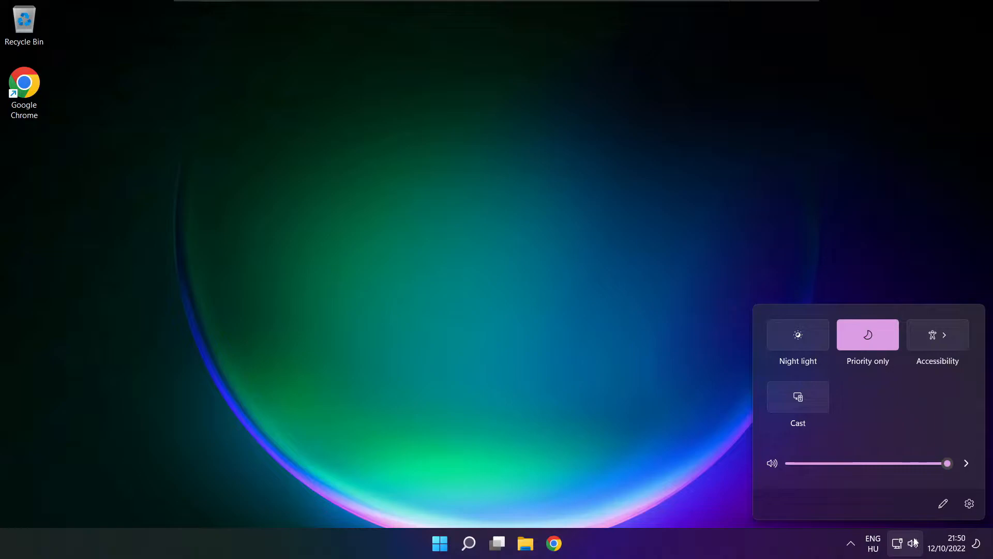
pyautogui.click(966, 463)
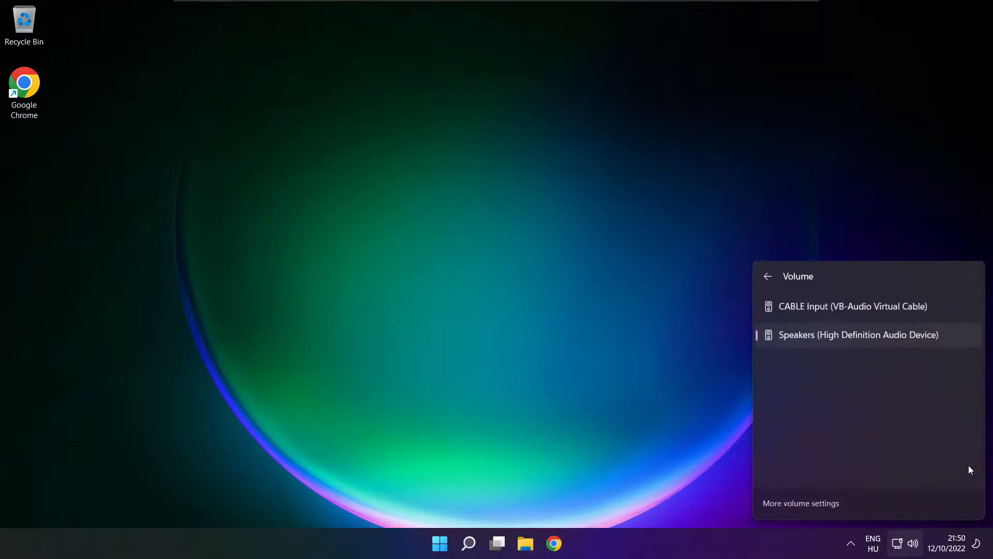
pyautogui.moveTo(806, 509)
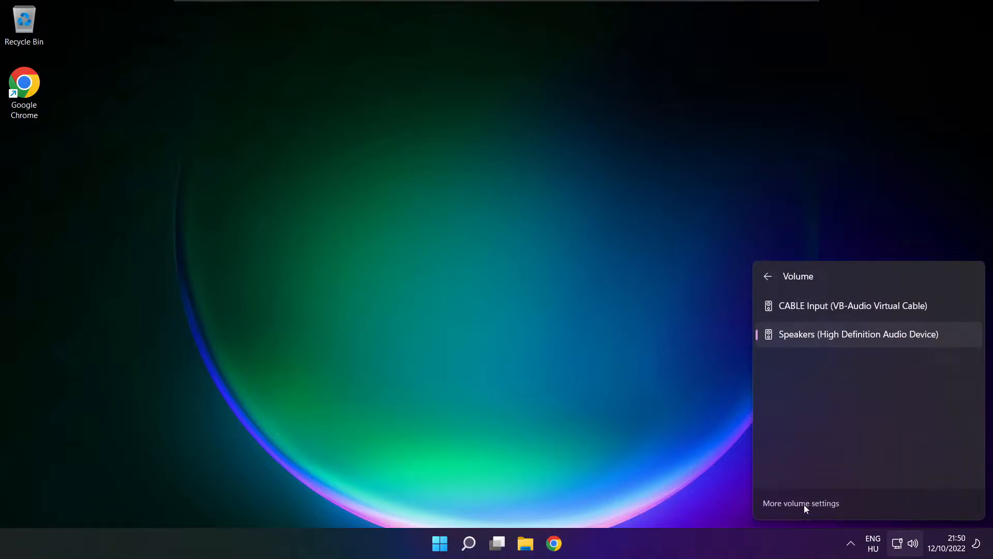
pyautogui.click(801, 503)
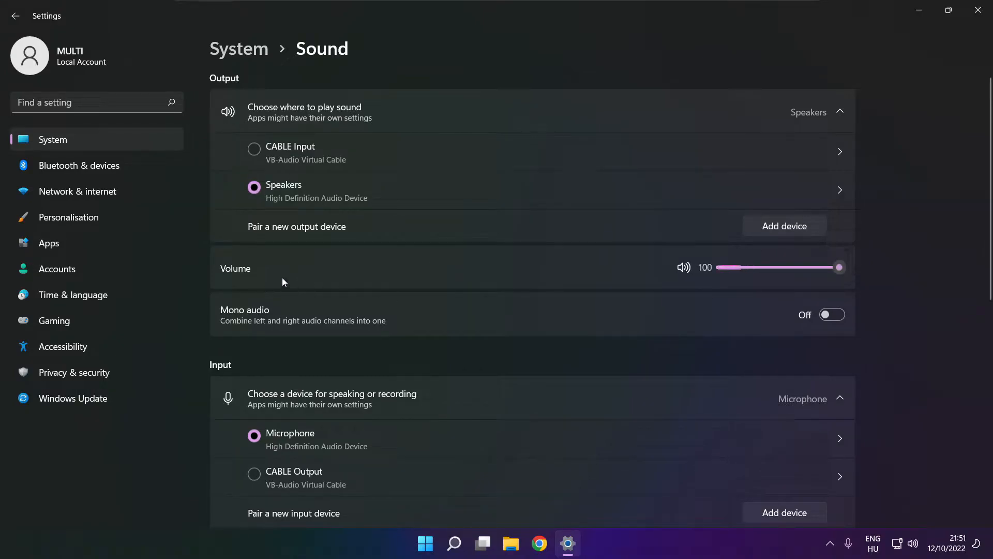
pyautogui.moveTo(914, 274)
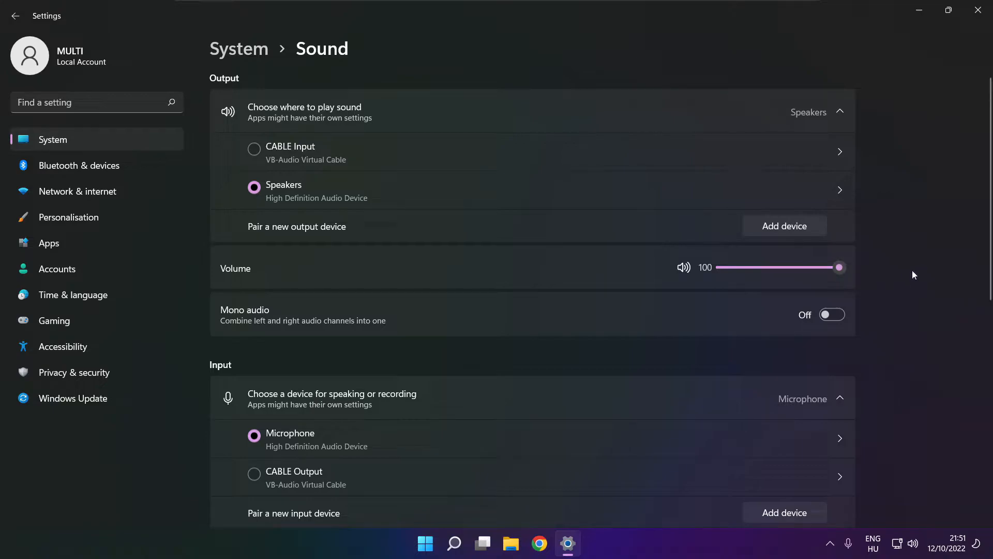
# Scroll the Sound settings page down to the Advanced section with More sound settings
pyautogui.scroll(-3)
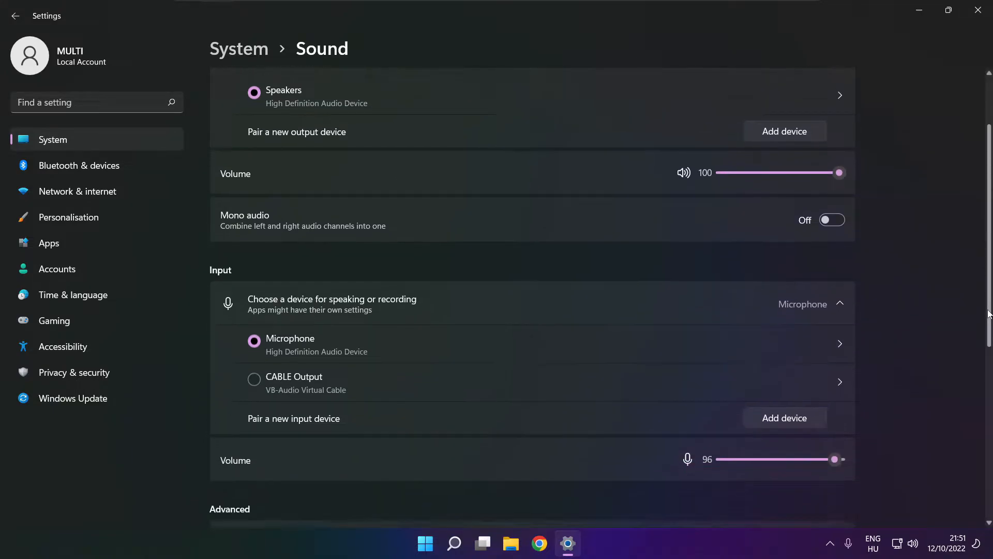
pyautogui.scroll(-3)
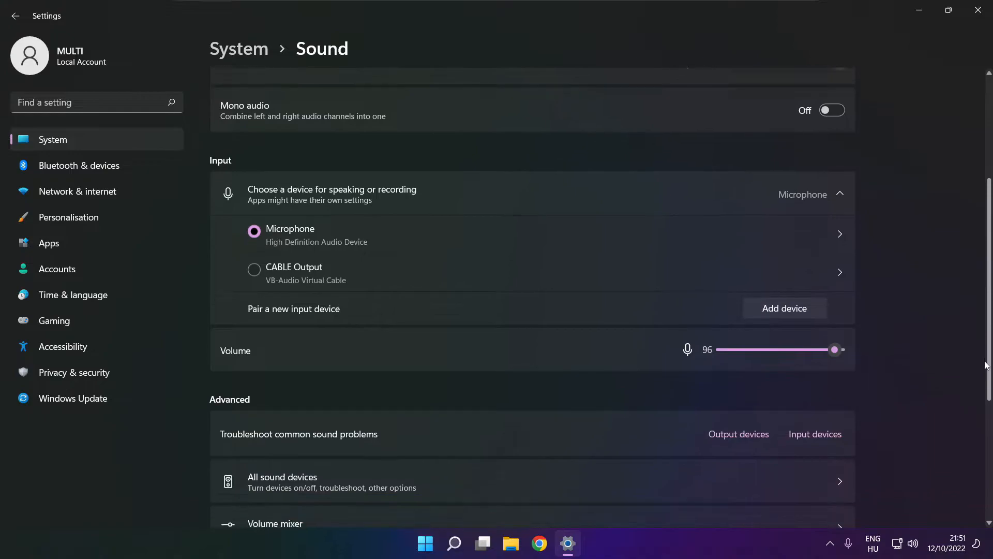
pyautogui.scroll(-3)
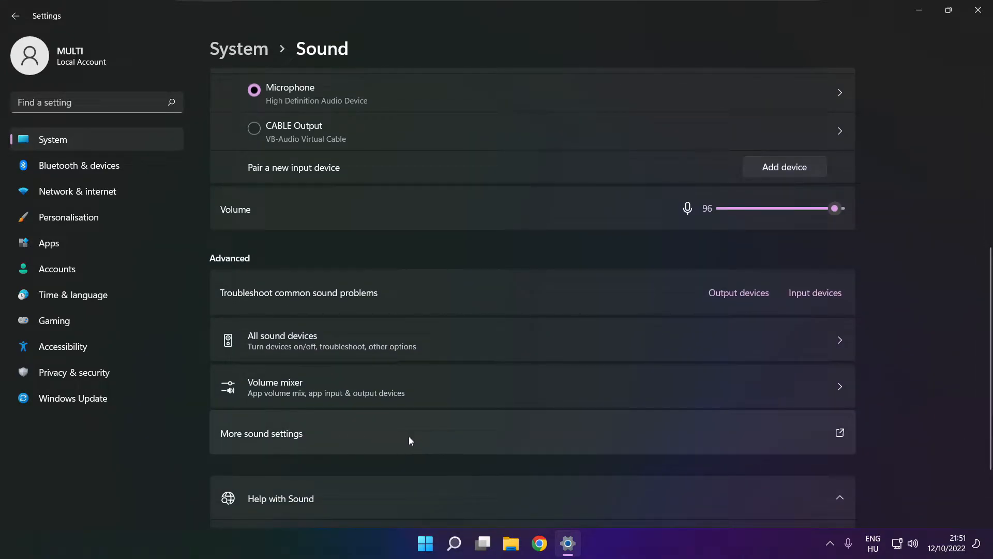
# Disable CABLE Input in the classic Sound panel's Playback list, leaving Speakers as default
pyautogui.click(261, 433)
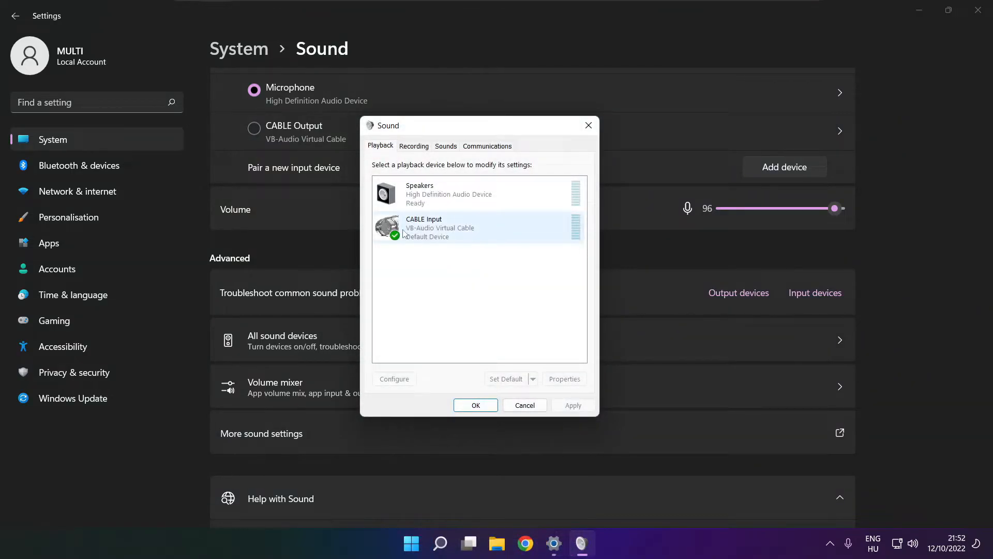
pyautogui.click(469, 227)
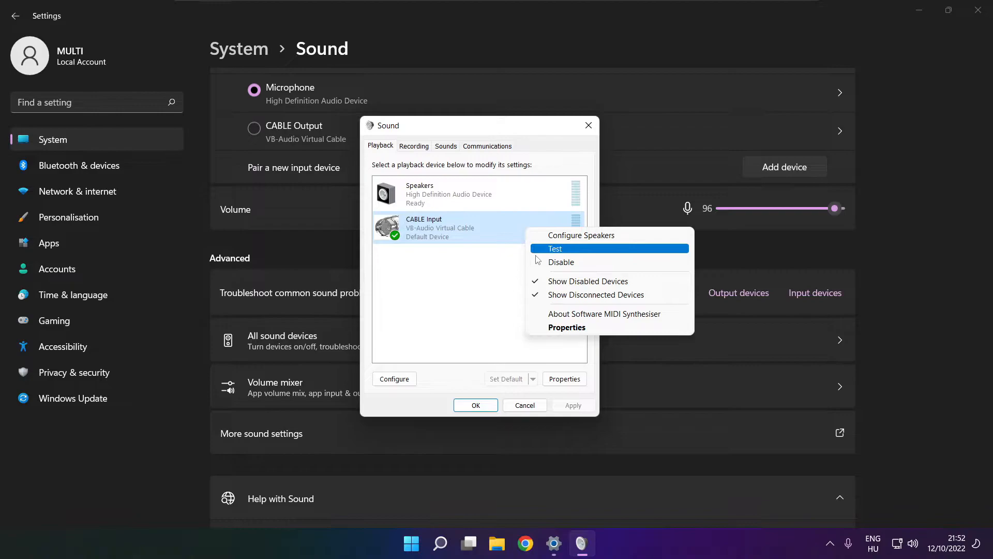
pyautogui.click(560, 262)
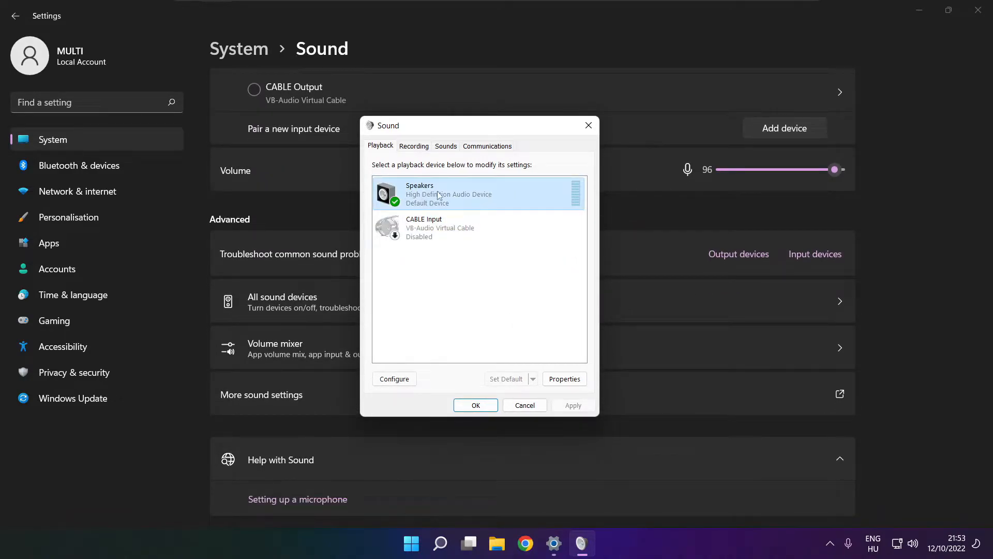
pyautogui.rightClick(444, 195)
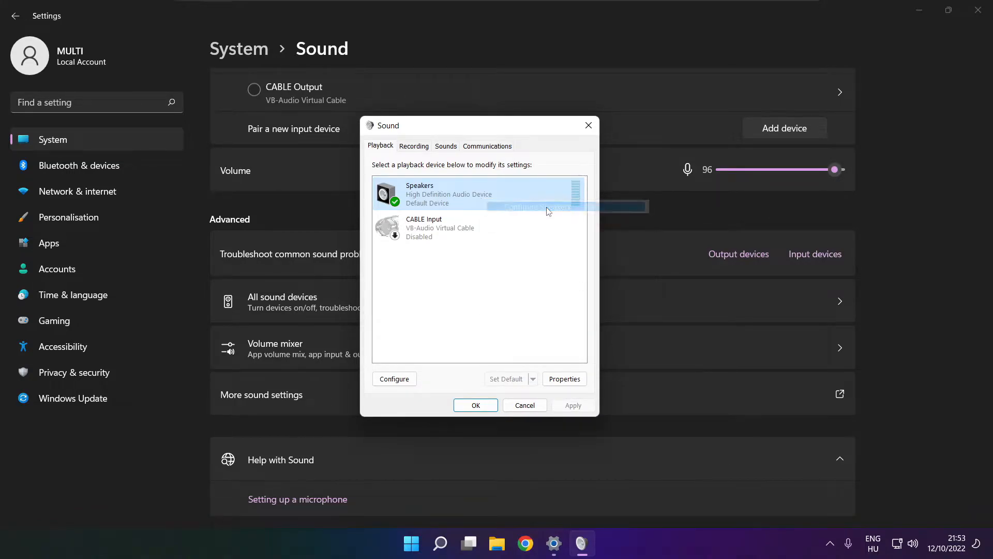
# Configure Speakers as 7.1 Surround with all optional speakers included and finish setup
pyautogui.click(393, 379)
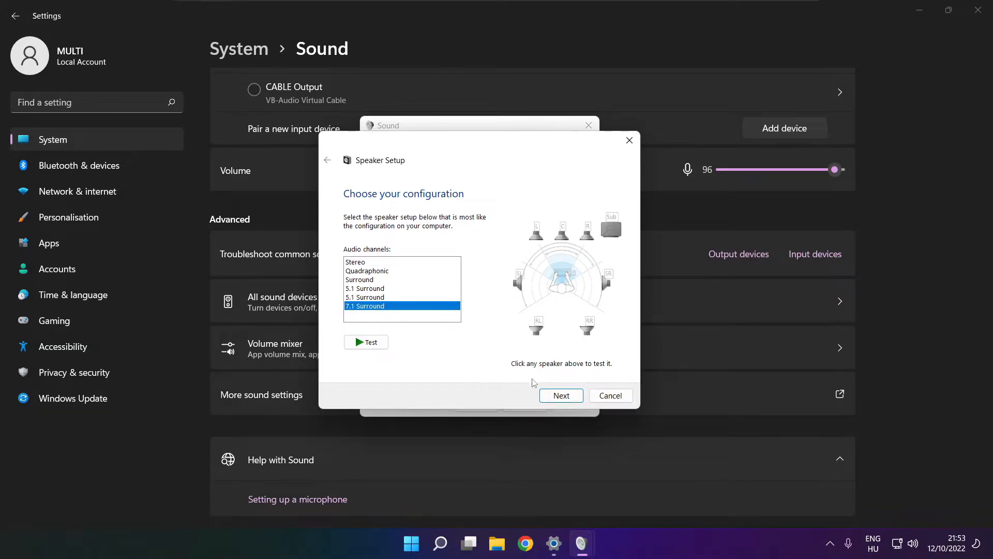
pyautogui.click(561, 396)
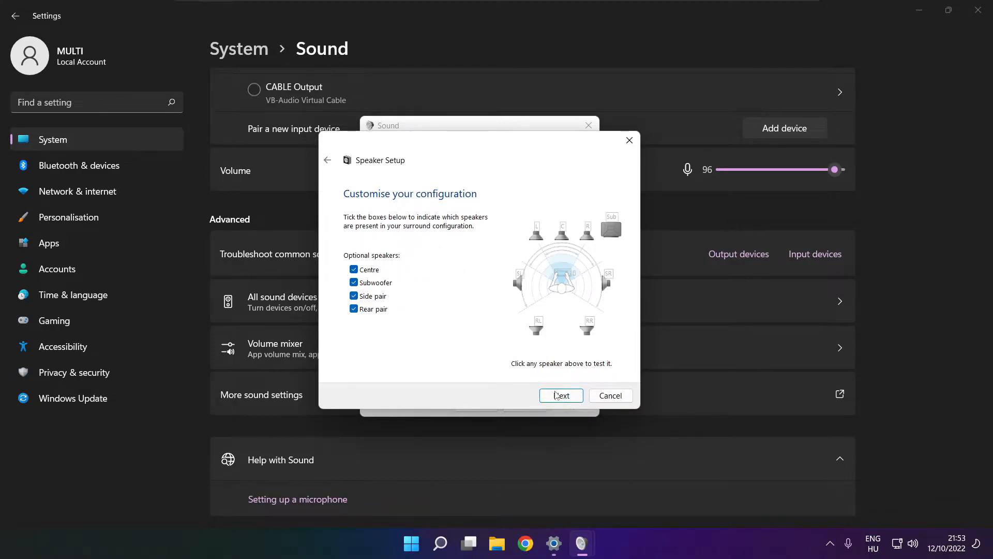
pyautogui.click(559, 395)
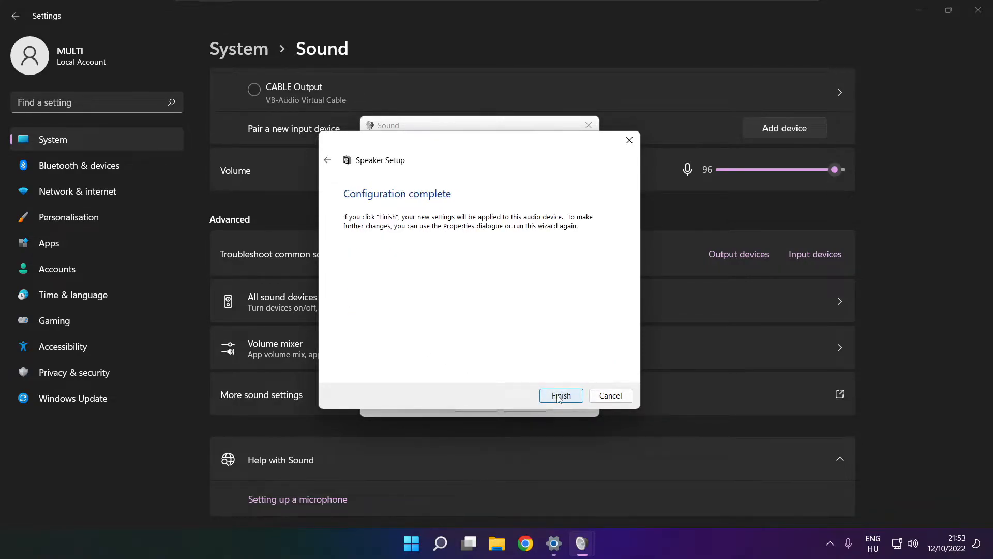
pyautogui.click(561, 395)
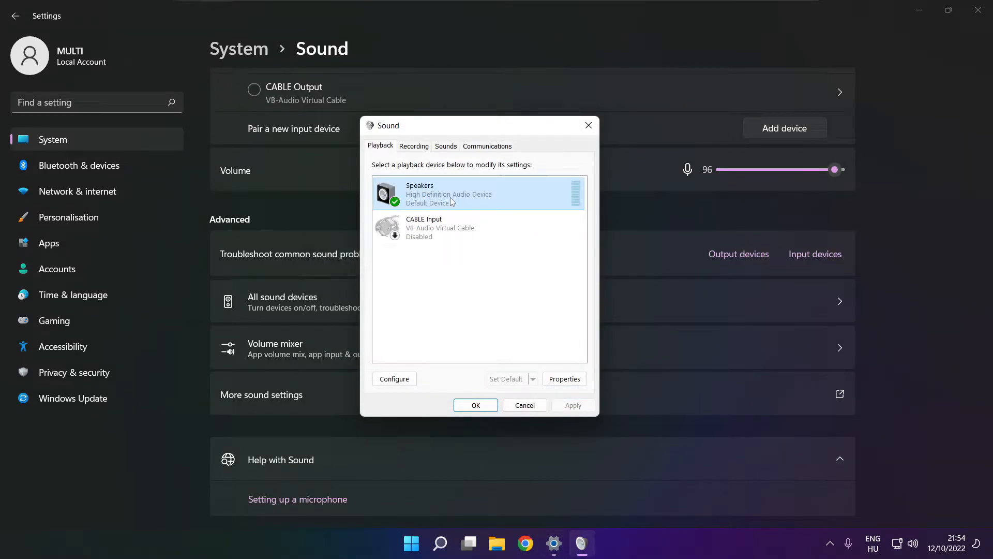
# Tick Disable all enhancements in Speakers Properties and apply the change
pyautogui.click(563, 378)
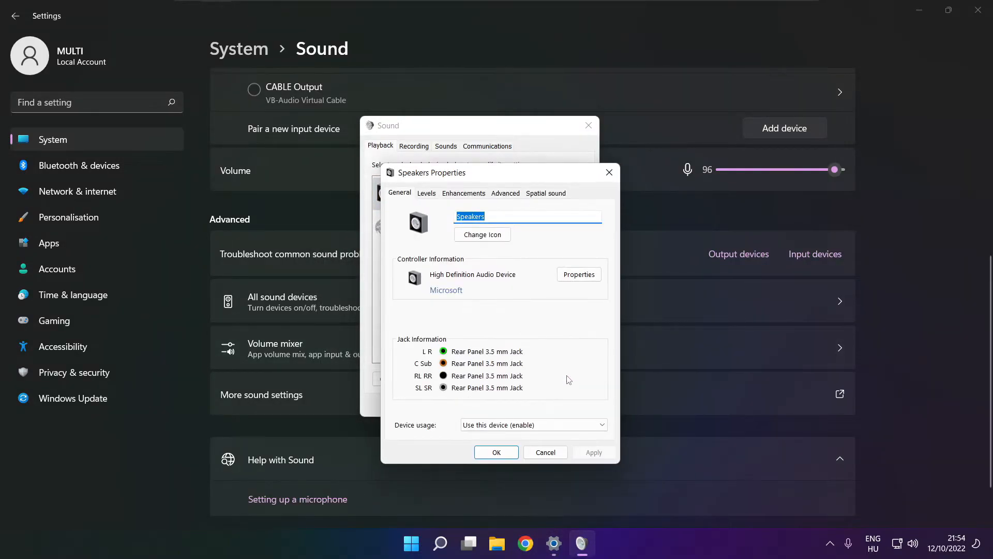
pyautogui.click(406, 161)
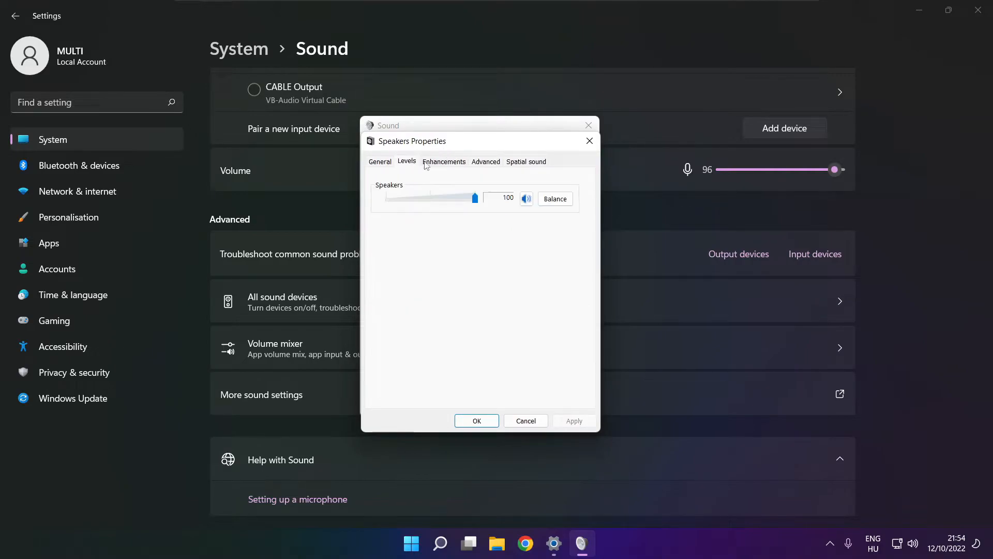
pyautogui.click(444, 161)
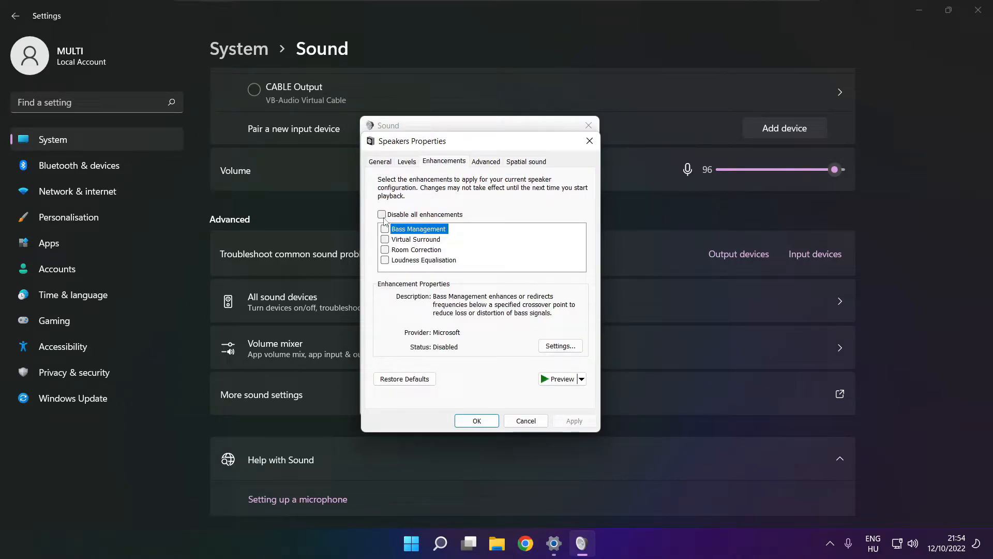
pyautogui.click(381, 214)
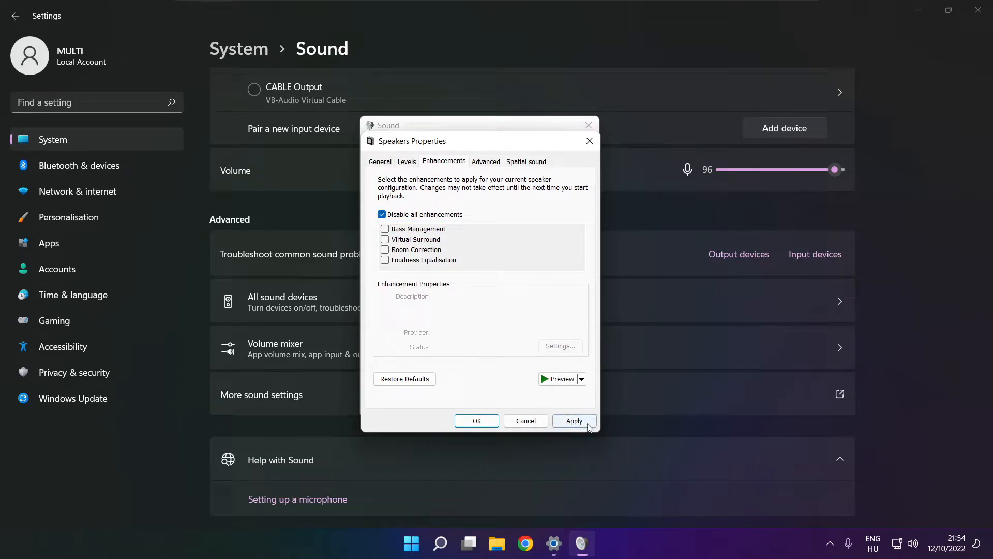
pyautogui.click(573, 421)
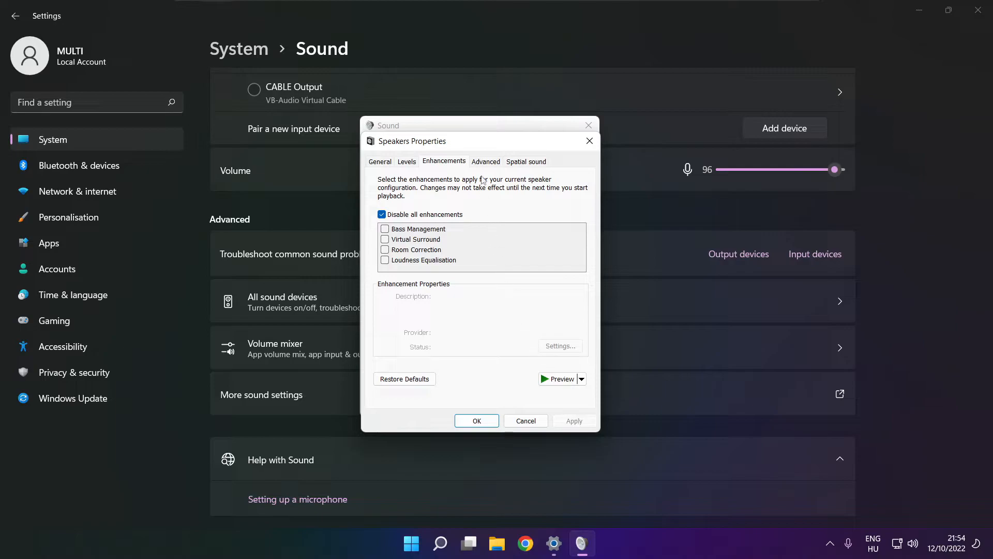
# Choose 16 bit, 48000 Hz (DVD Quality) as the Advanced default format and confirm with OK
pyautogui.click(486, 160)
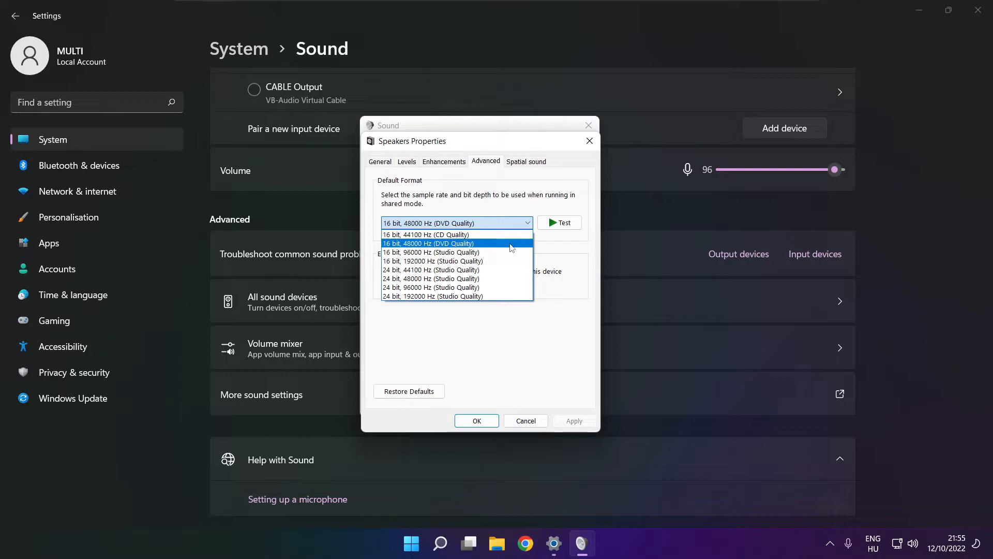
pyautogui.click(428, 243)
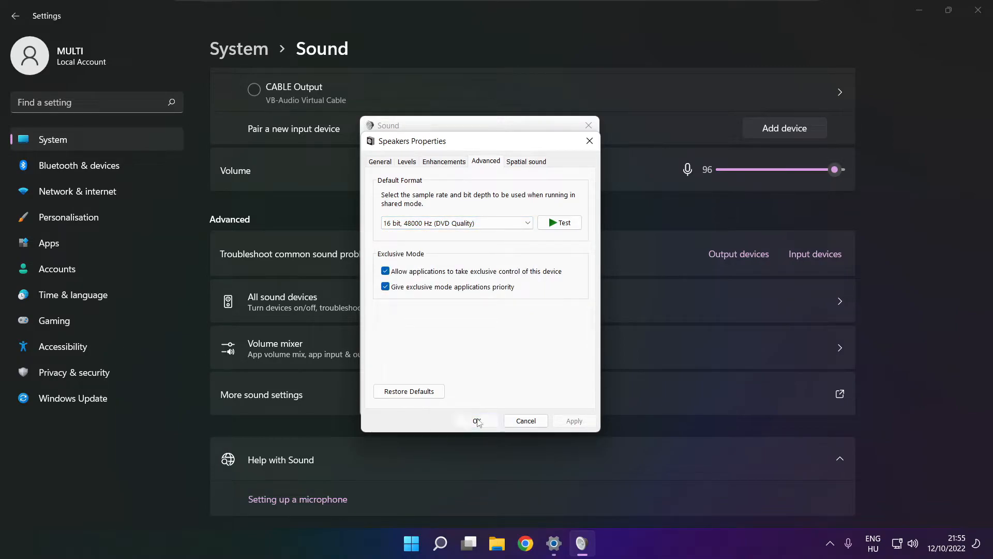
pyautogui.click(477, 421)
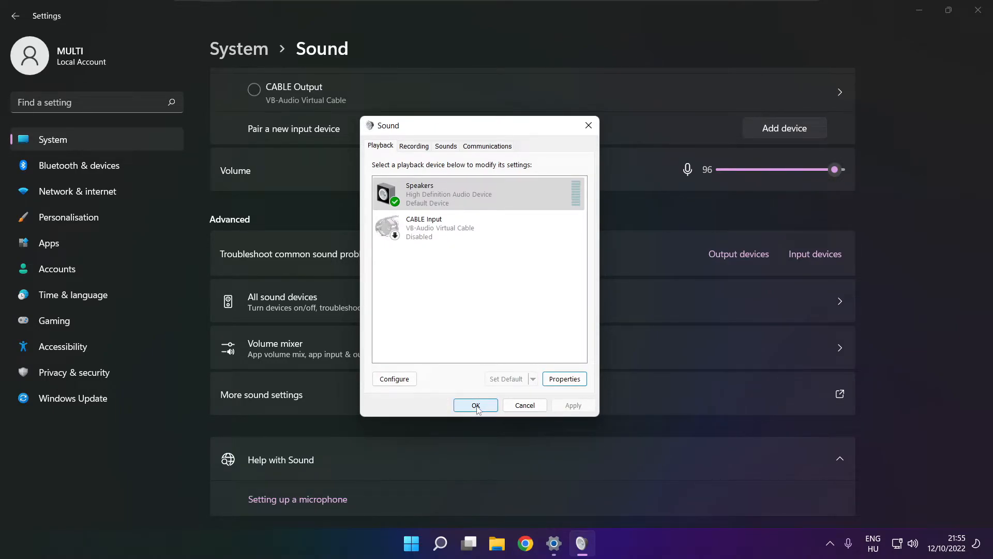
# Close the Sound dialog and search Windows for 'device Manager'
pyautogui.click(475, 405)
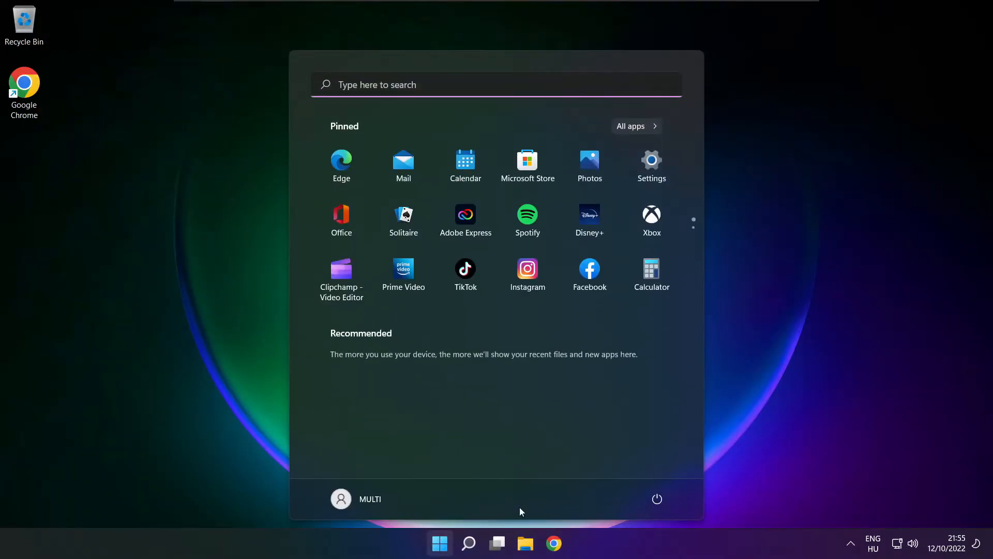
pyautogui.click(657, 499)
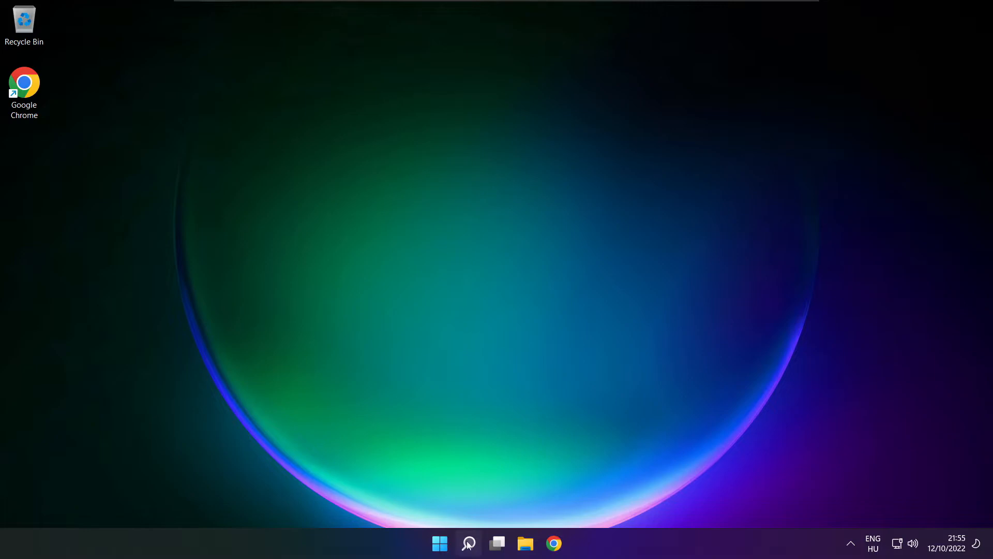
pyautogui.click(468, 542)
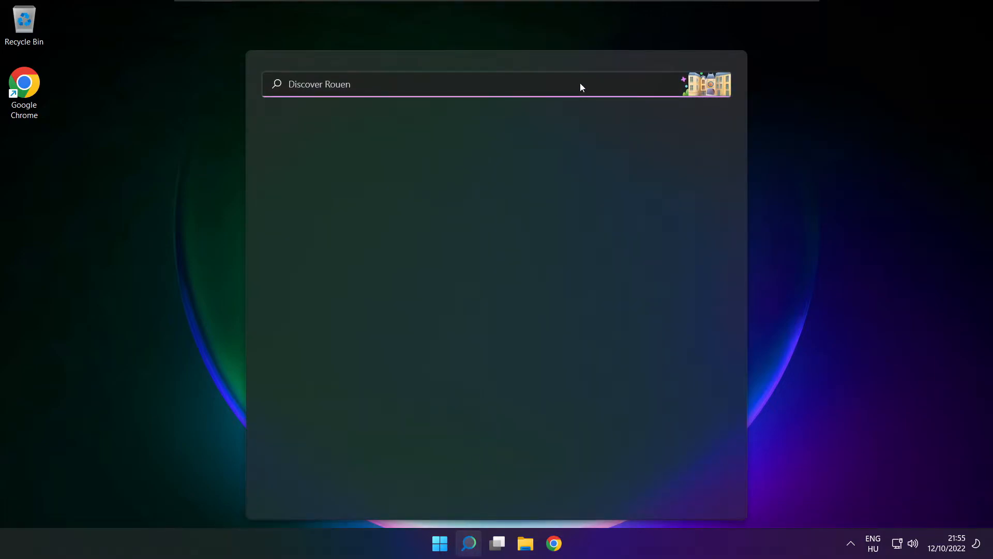
pyautogui.write('device Manager')
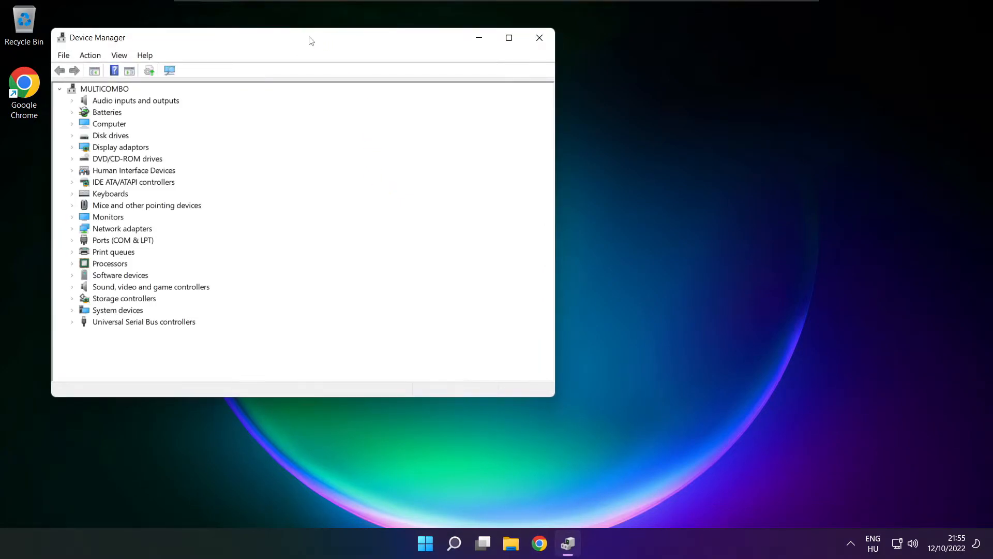
# Expand Sound, video and game controllers and choose Update driver on High Definition Audio Device
pyautogui.moveTo(311, 37); pyautogui.dragTo(520, 88)
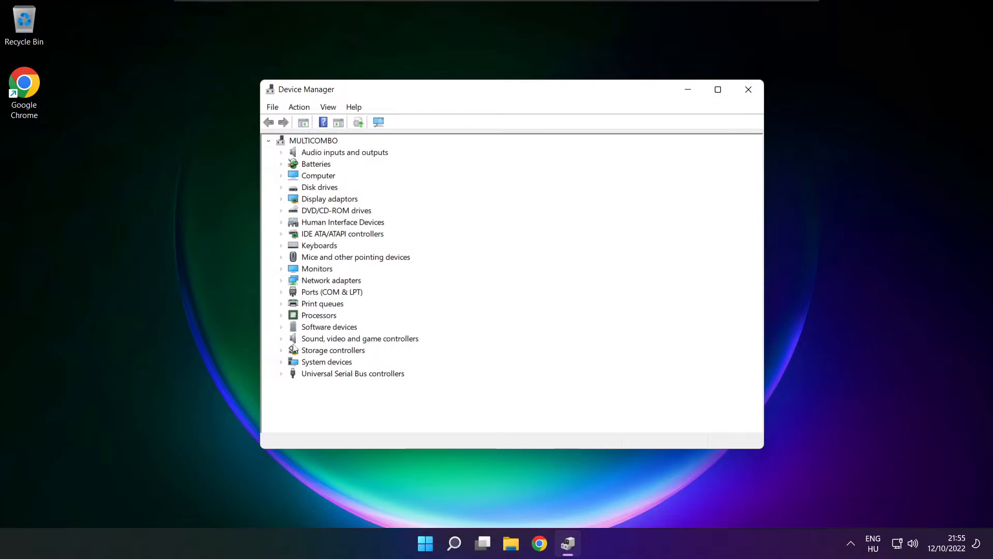
pyautogui.click(361, 338)
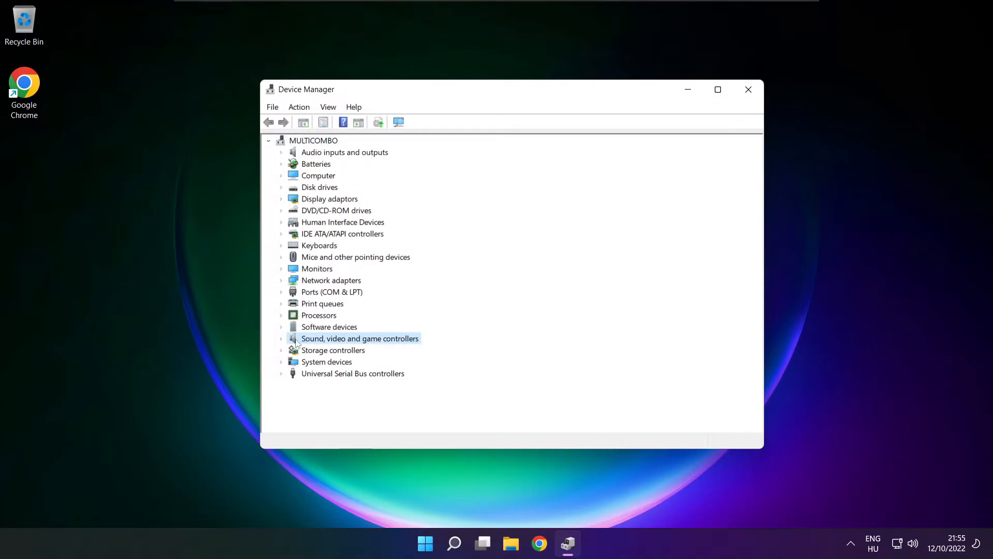
pyautogui.click(280, 338)
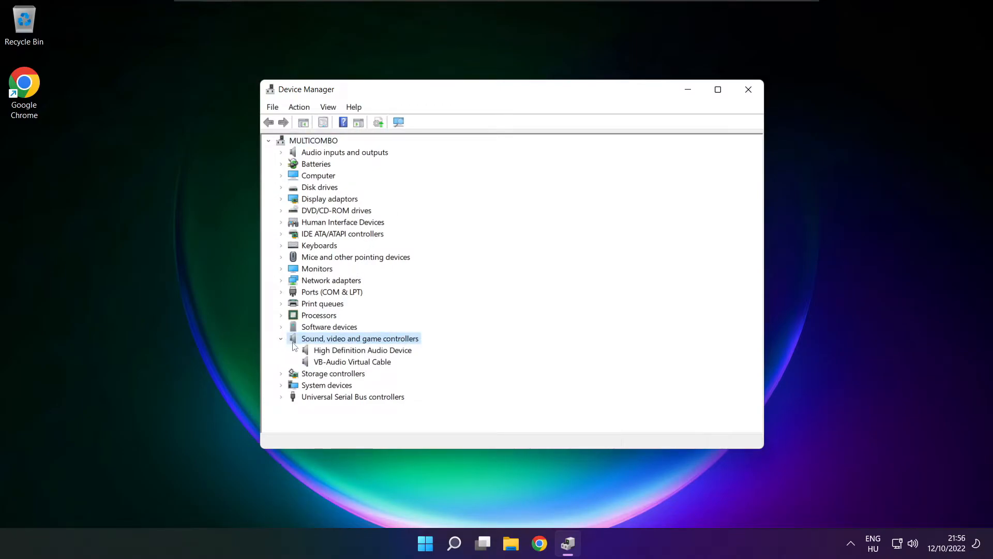
pyautogui.click(363, 349)
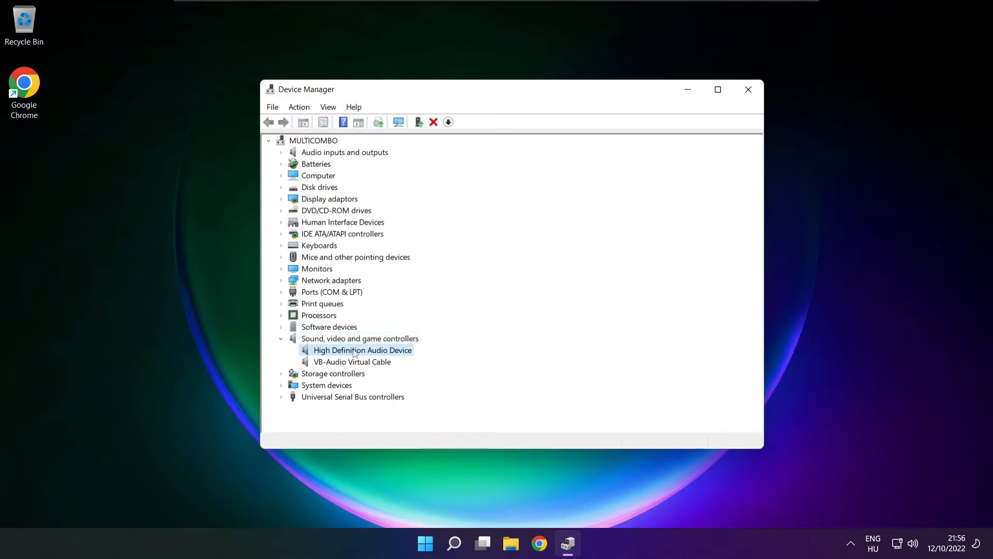
pyautogui.rightClick(362, 350)
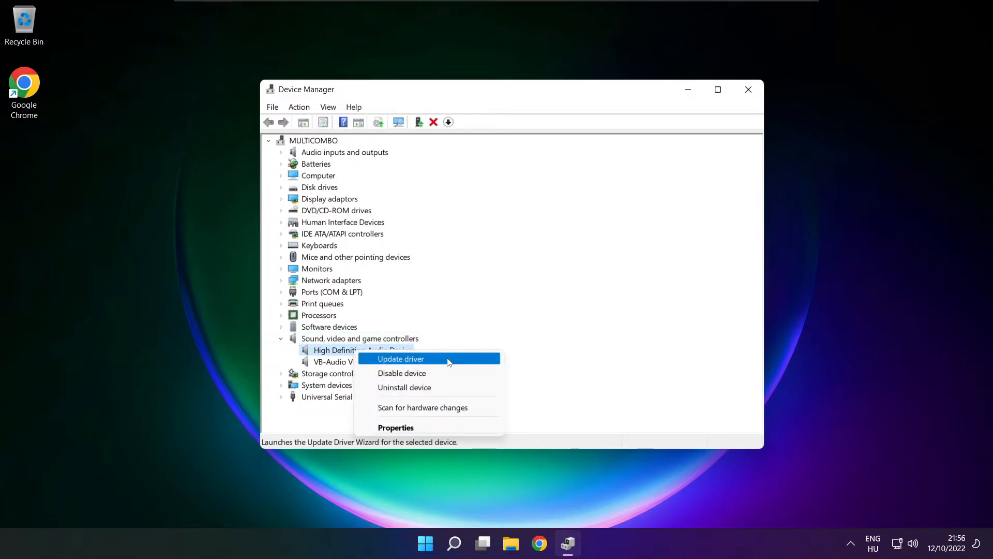
pyautogui.click(400, 359)
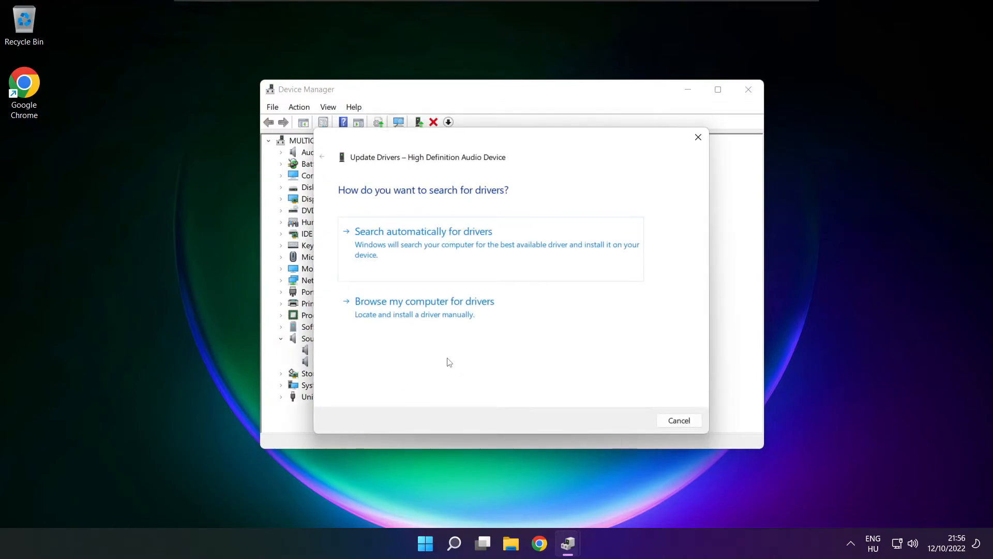
pyautogui.moveTo(352, 315)
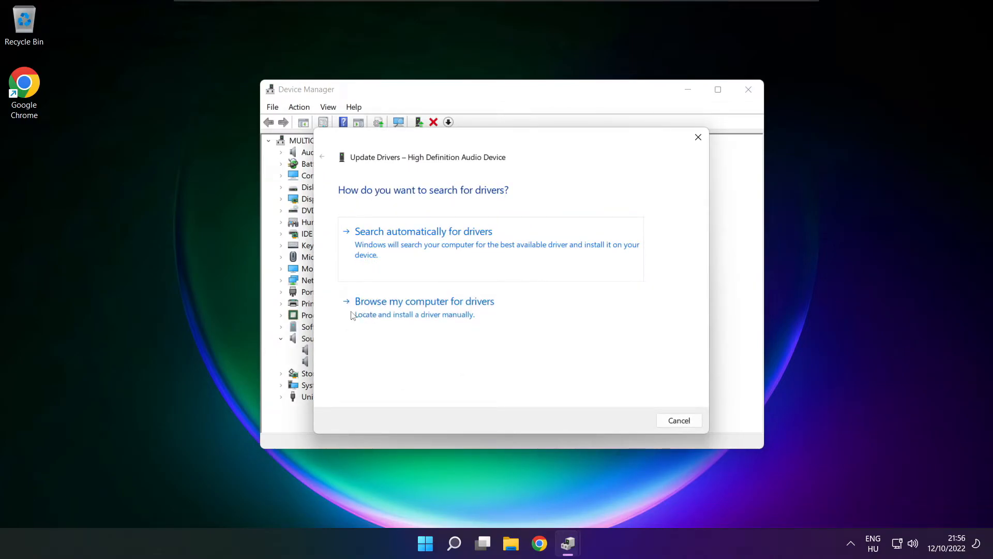
pyautogui.moveTo(424, 307)
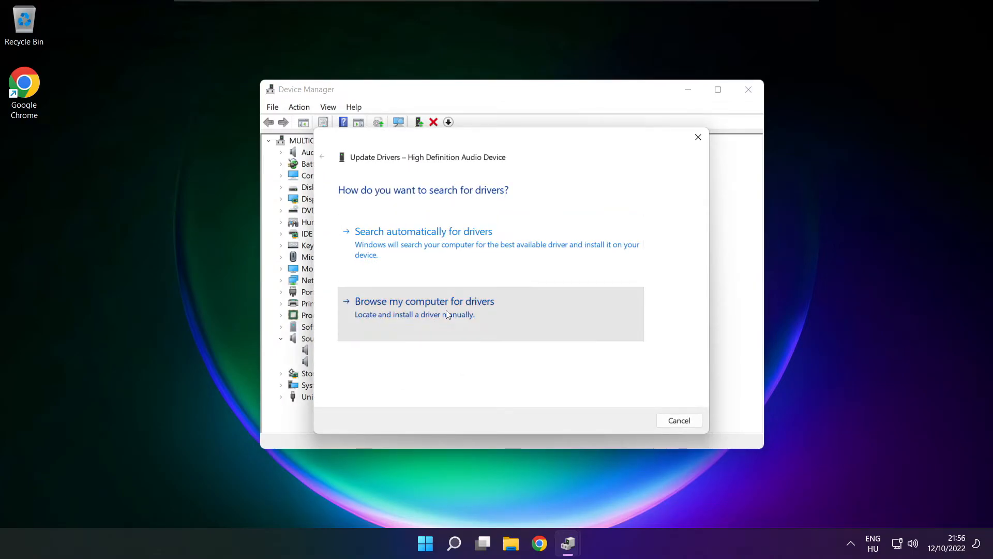
# Install High Definition Audio Device from the computer's driver list, then close the wizard
pyautogui.click(424, 301)
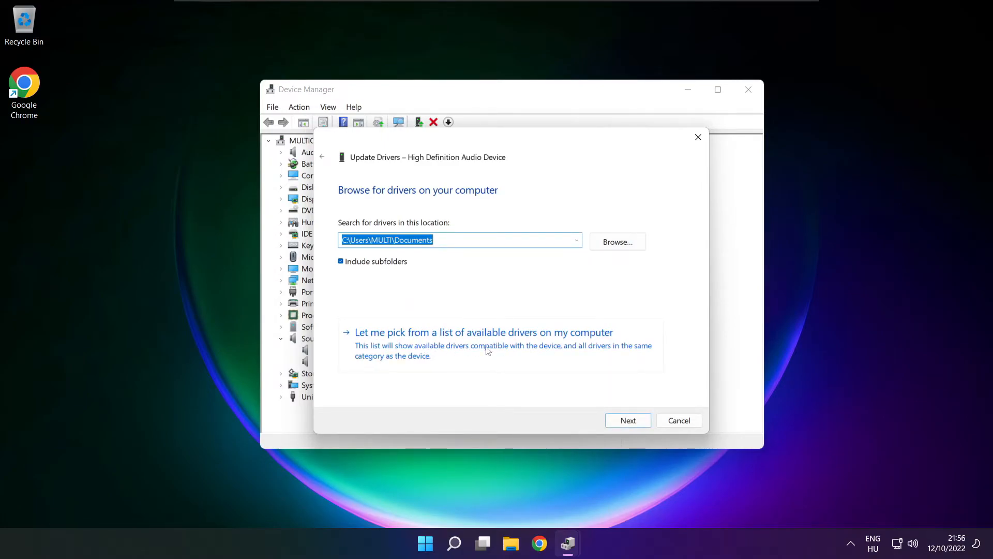
pyautogui.click(484, 332)
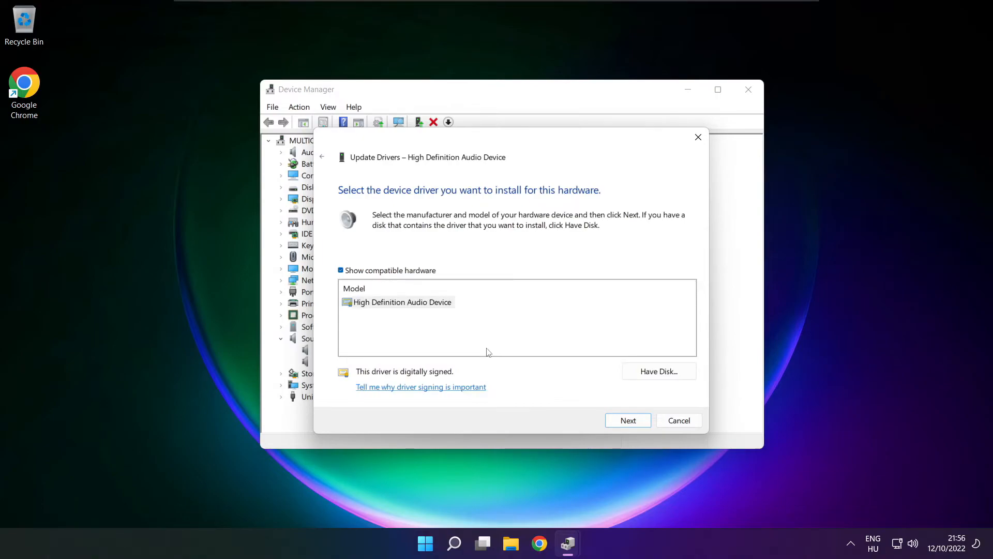
pyautogui.click(401, 302)
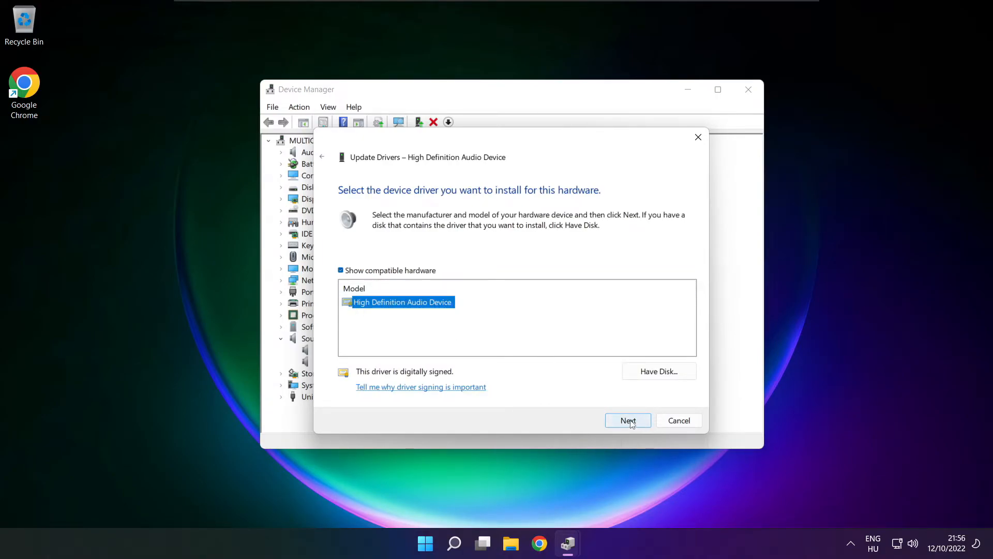
pyautogui.click(628, 420)
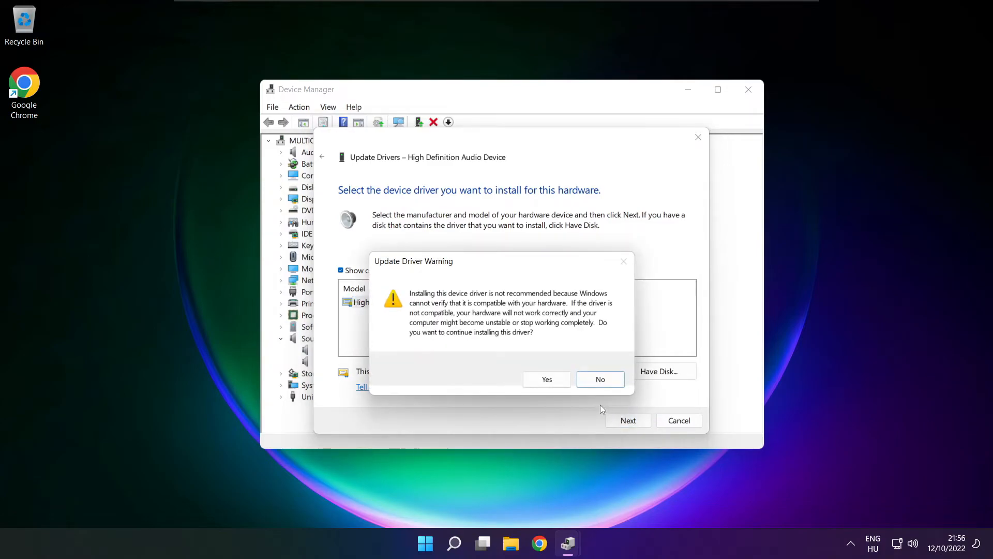
pyautogui.click(546, 379)
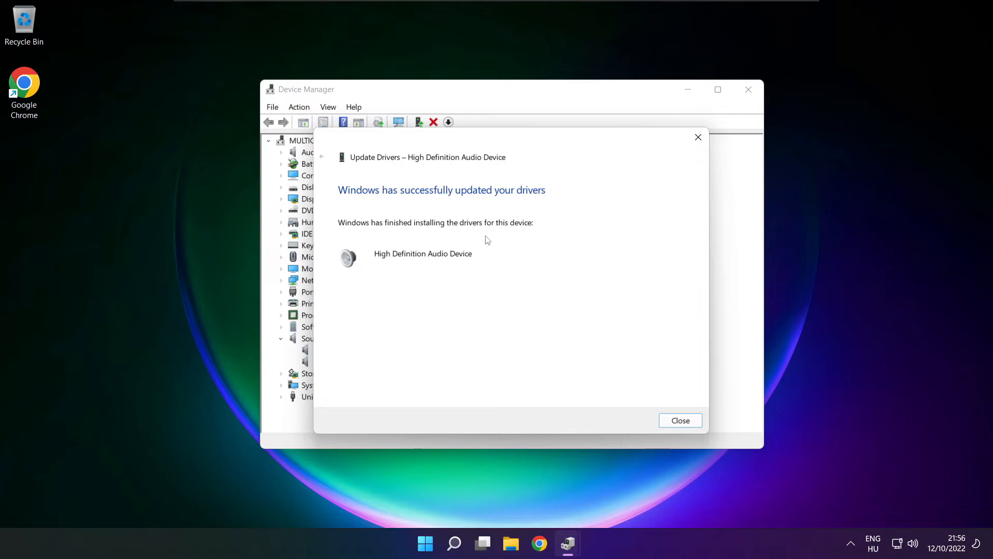
pyautogui.click(680, 420)
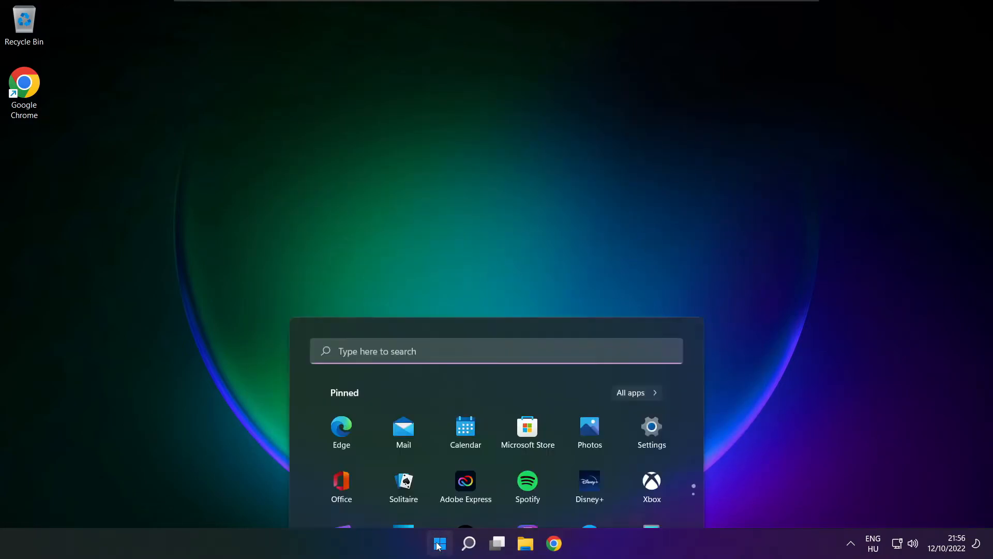
# Reopen the Windows 11 Sound settings page from the system tray speaker icon
pyautogui.click(657, 498)
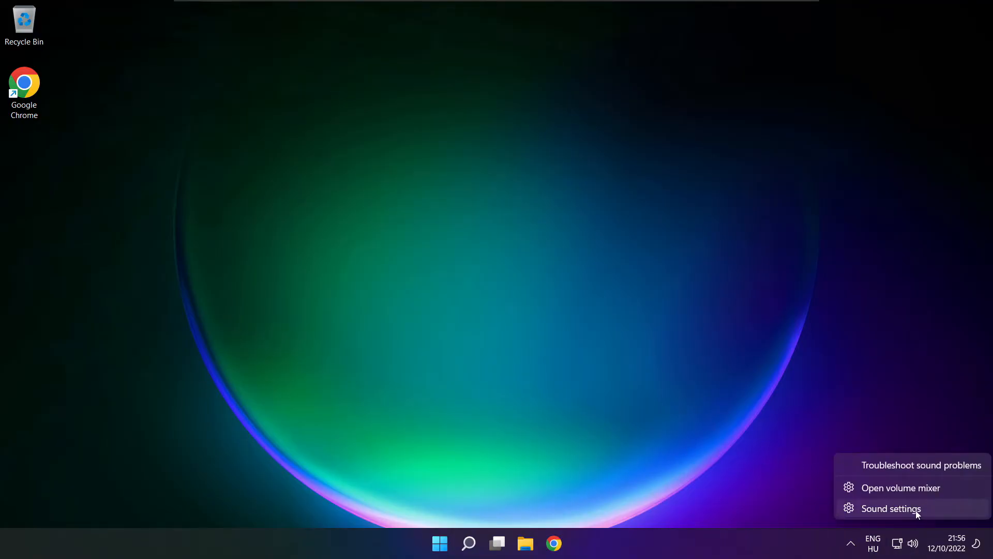
pyautogui.click(891, 508)
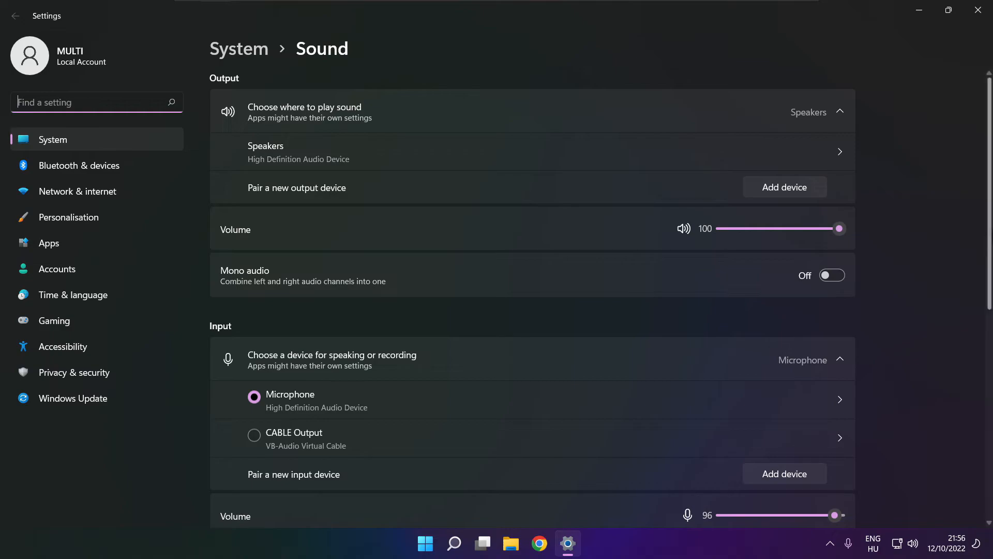
pyautogui.scroll(-3)
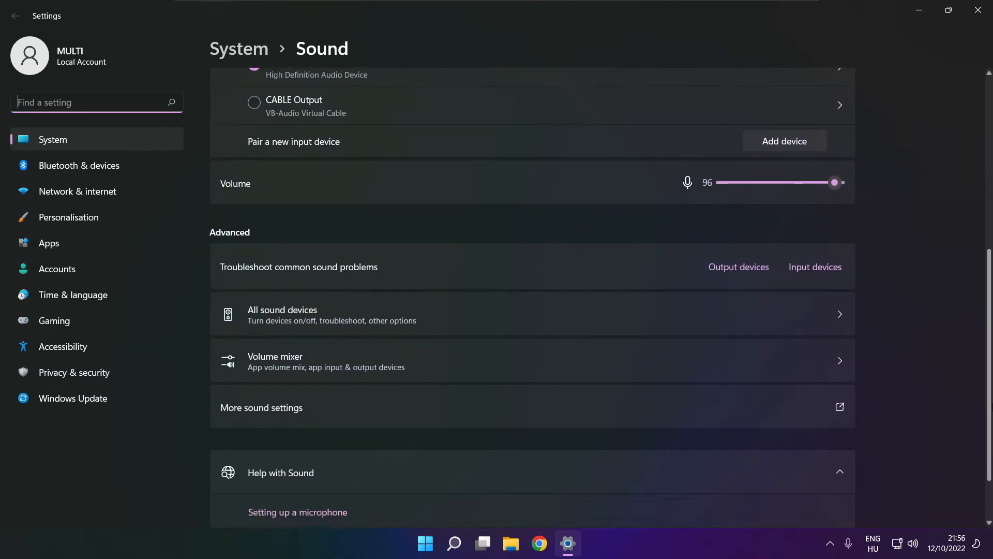
pyautogui.scroll(-3)
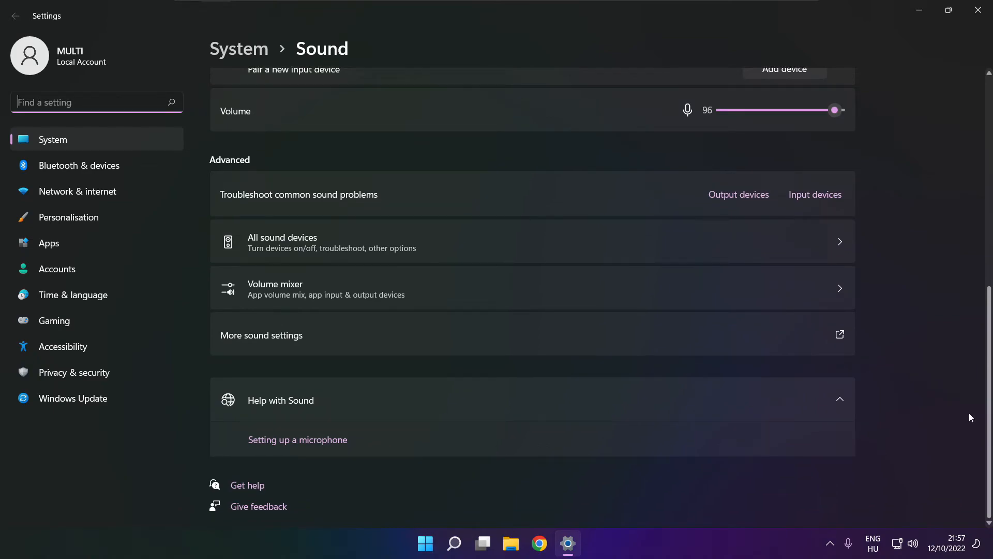
pyautogui.moveTo(738, 195)
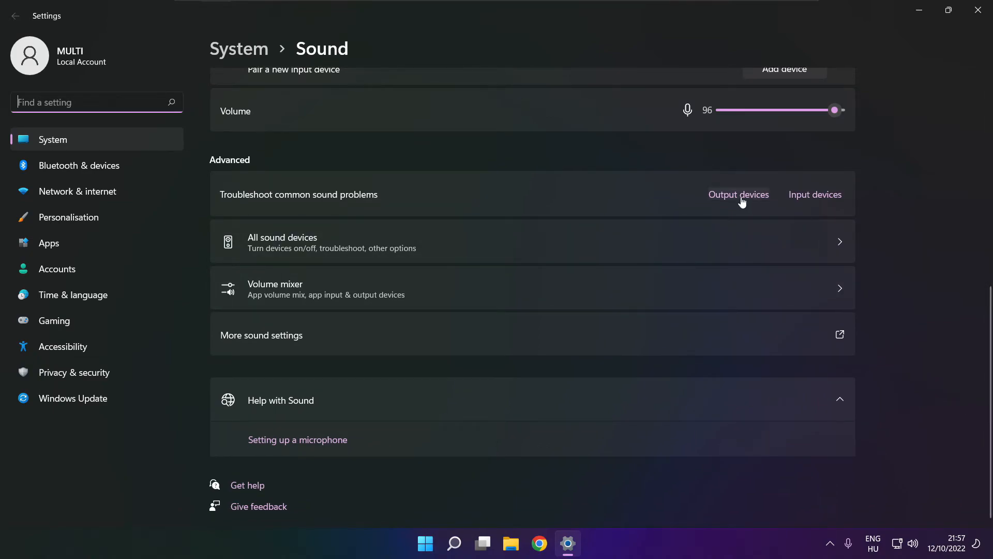